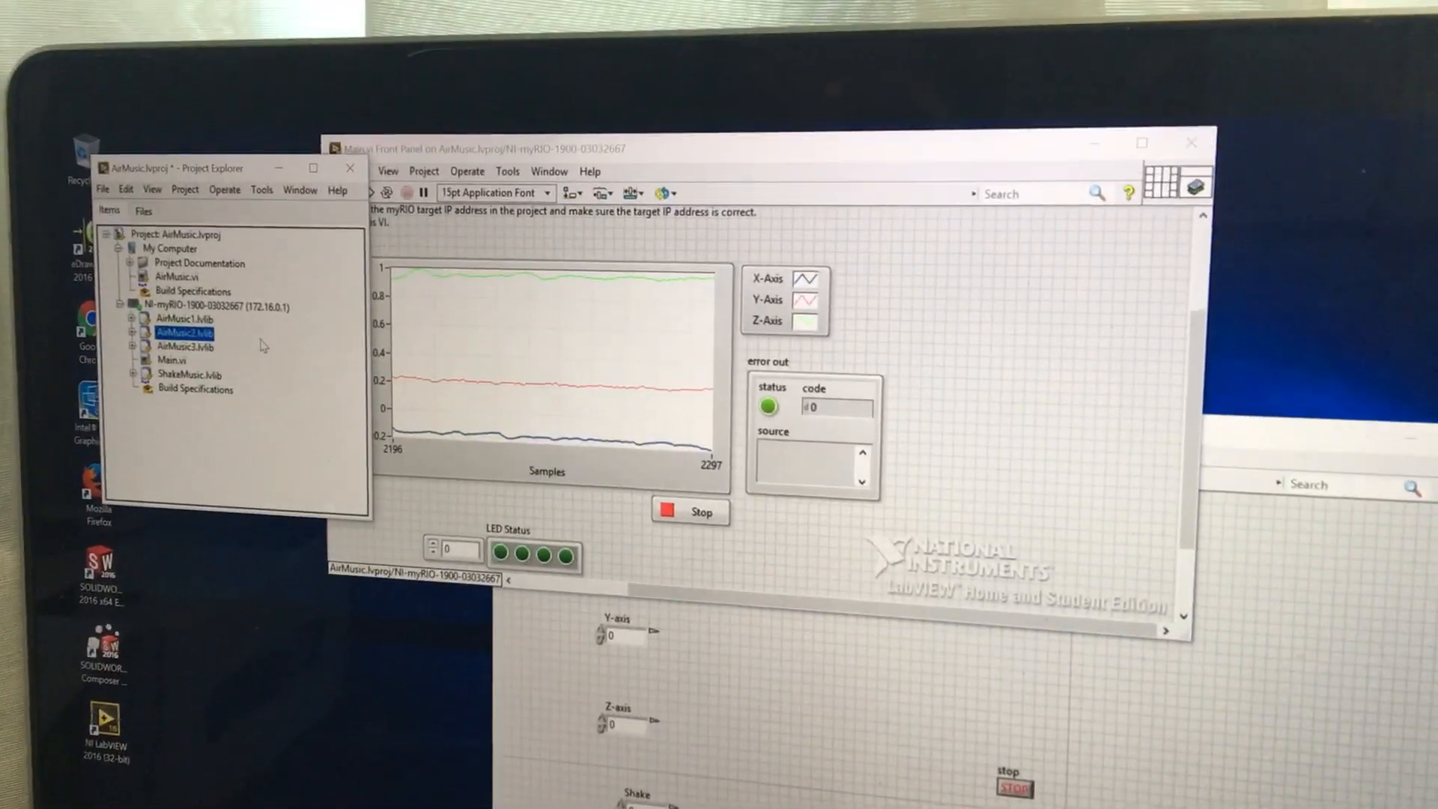
Create a network-published shared variable of type Double under the myRIO target.
{"action": "right_click", "coordinate": [220, 306]}
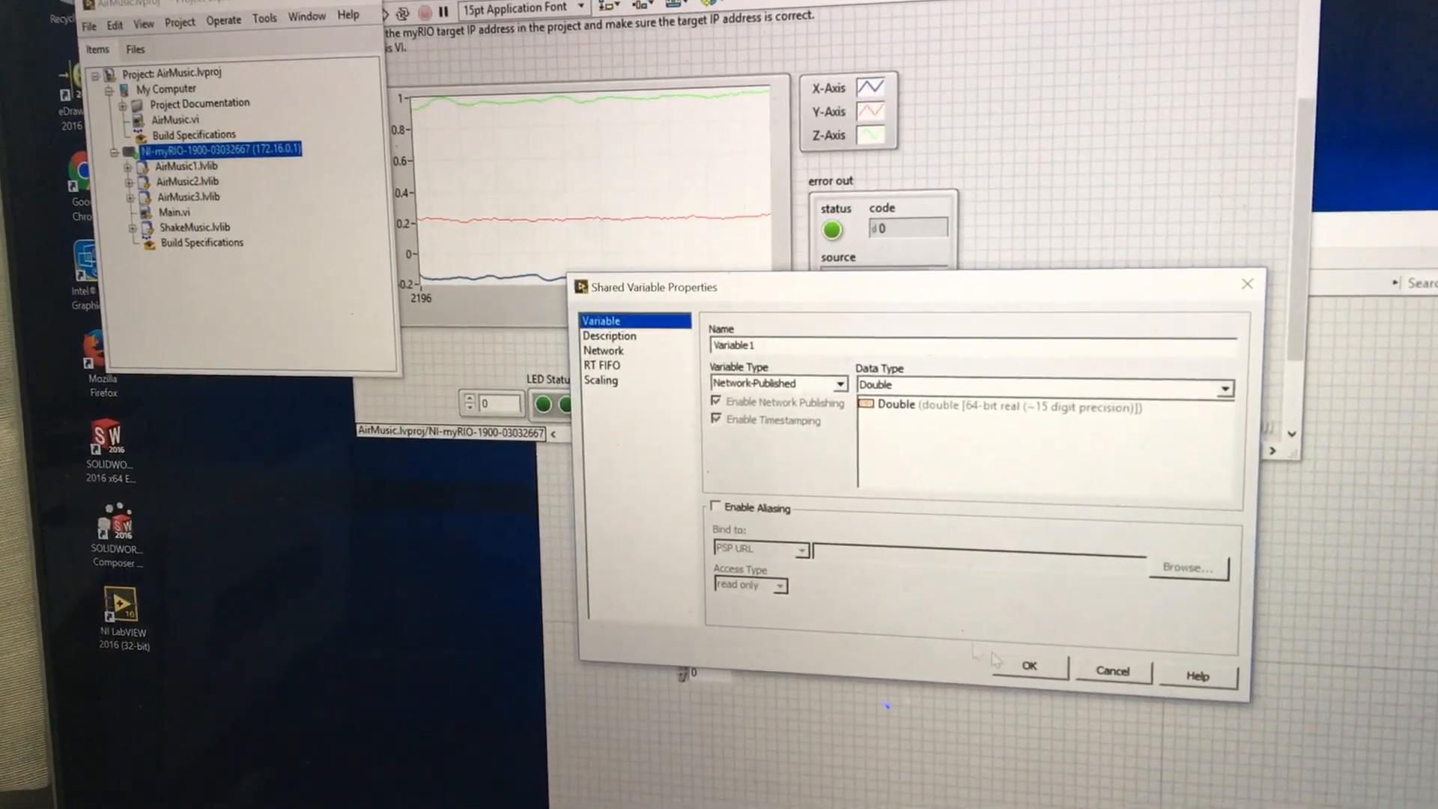
{"action": "left_click", "coordinate": [1028, 665]}
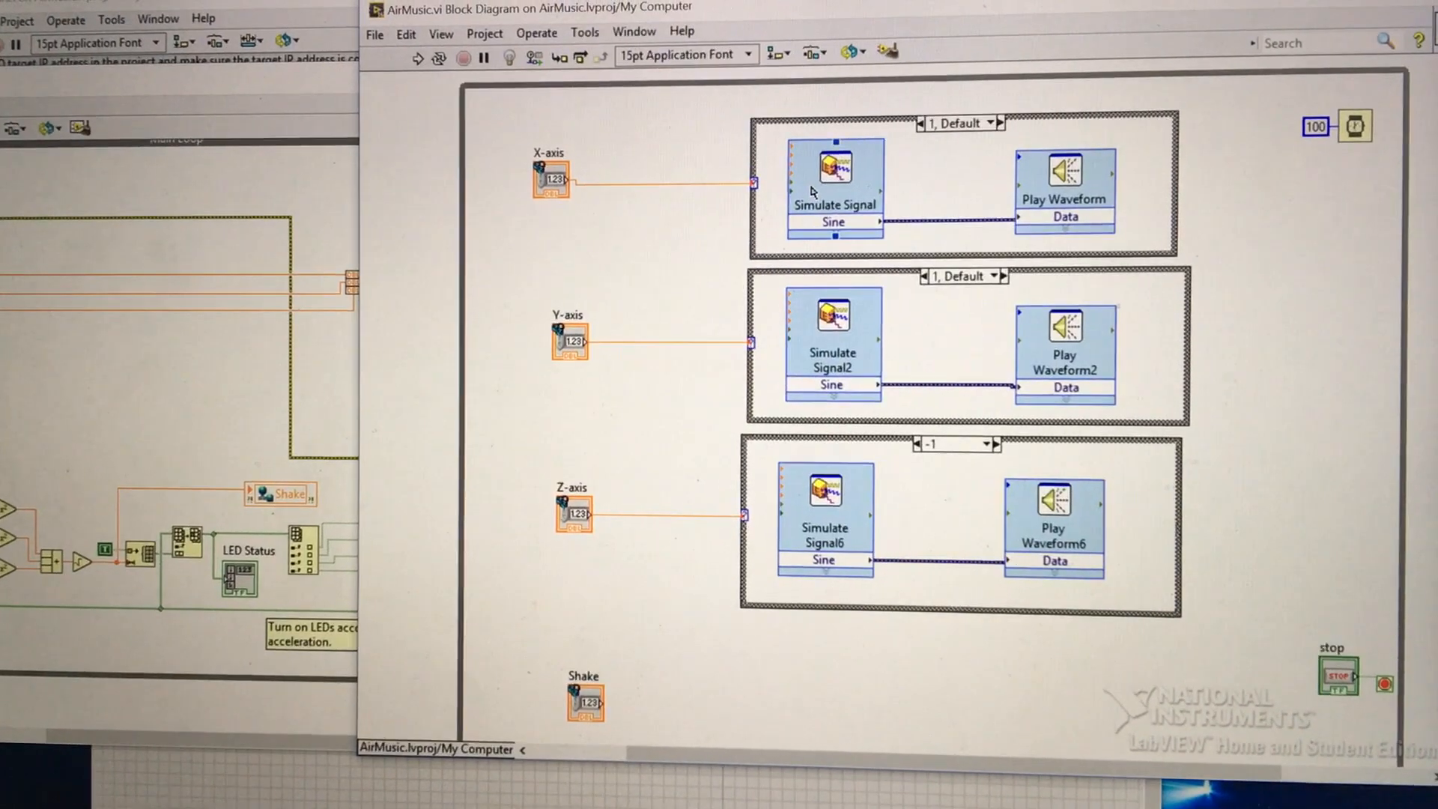
{"action": "double_click", "coordinate": [835, 174]}
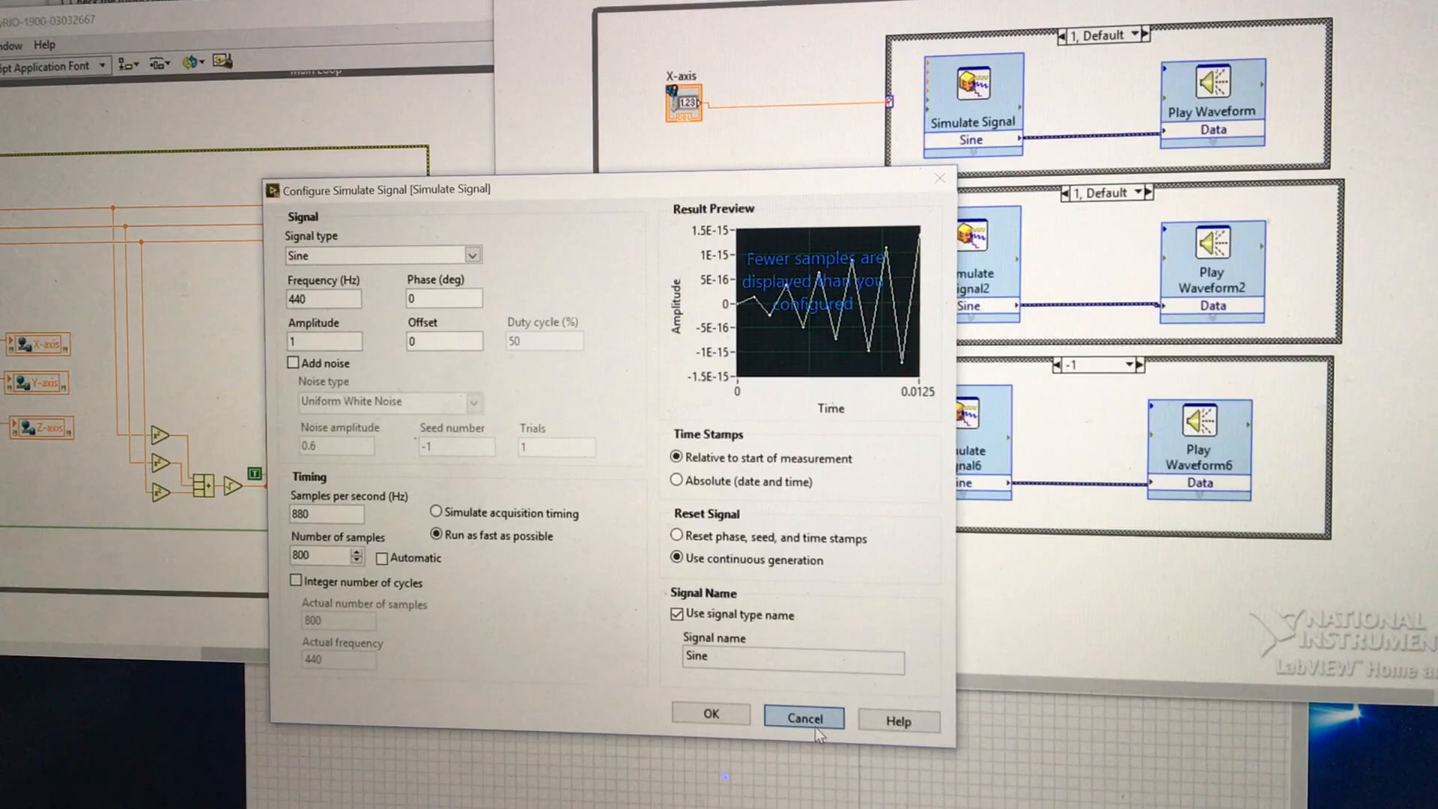
{"action": "left_click", "coordinate": [803, 718]}
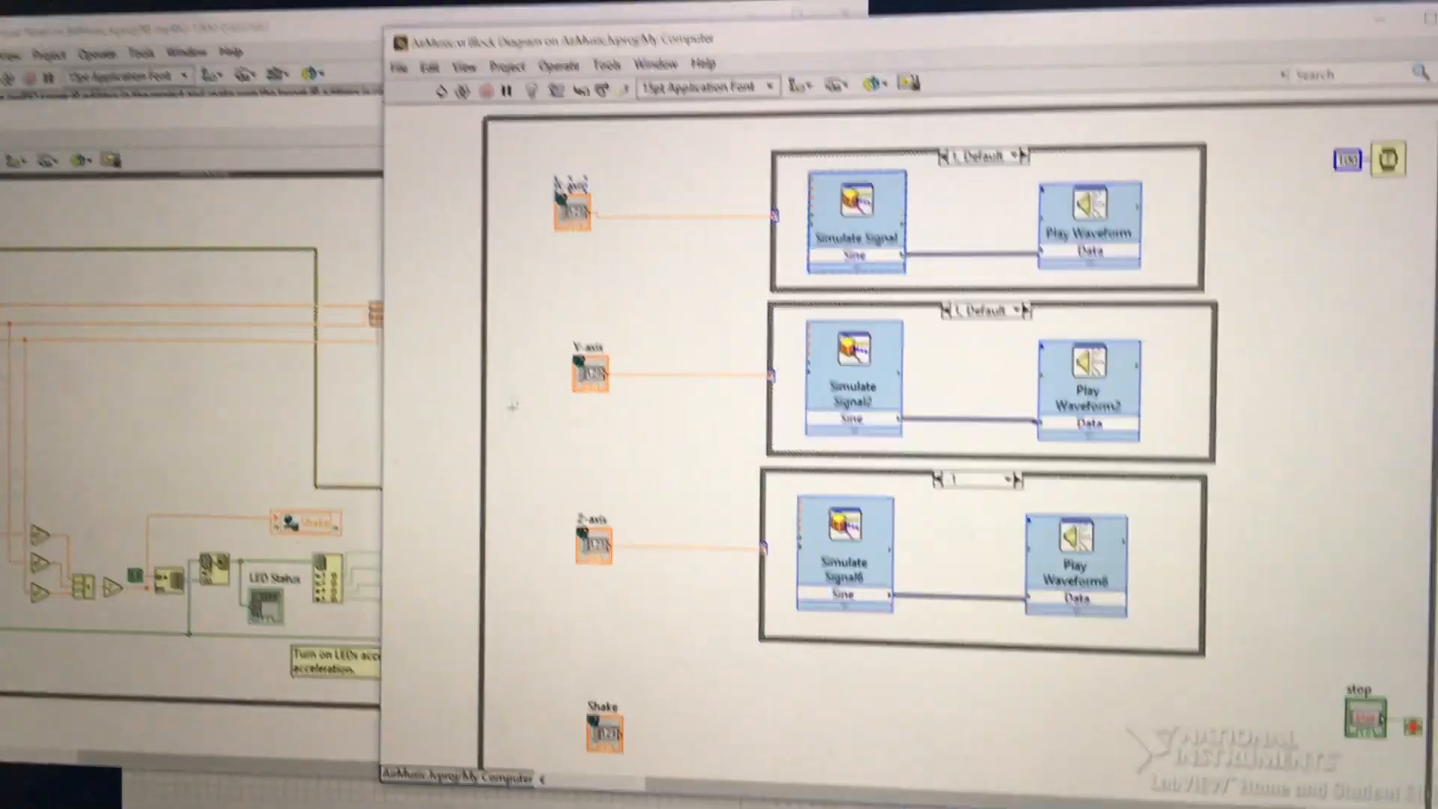